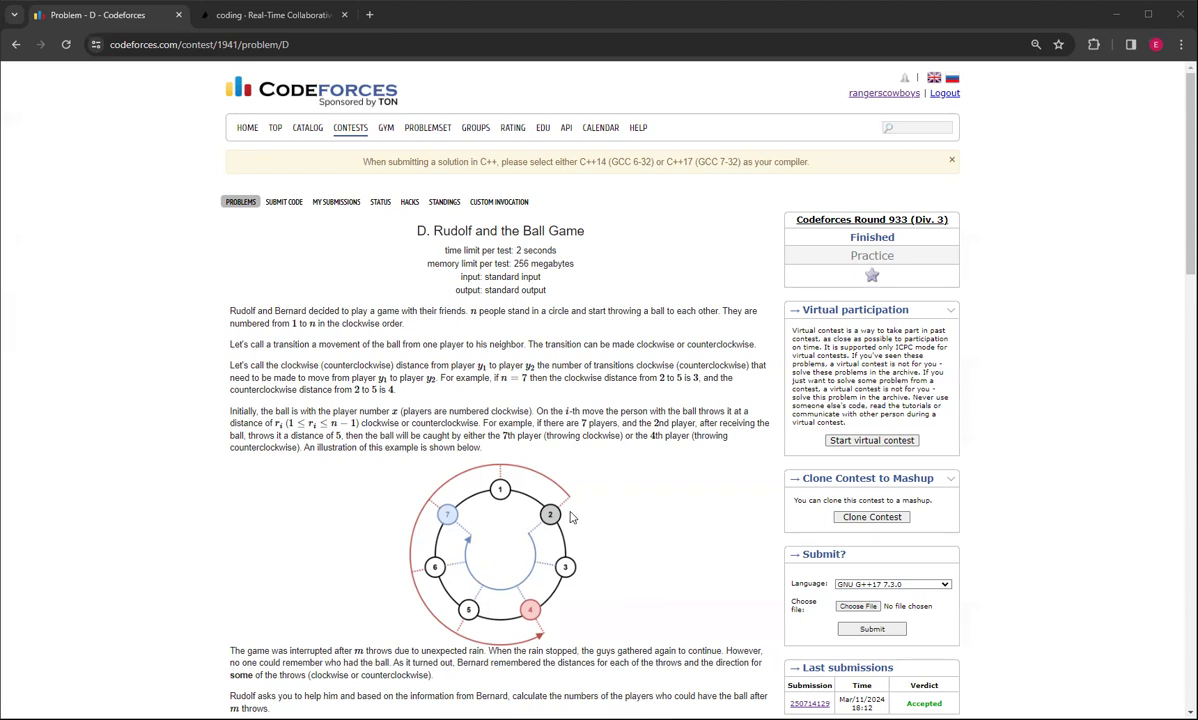
mouse_move(482, 444)
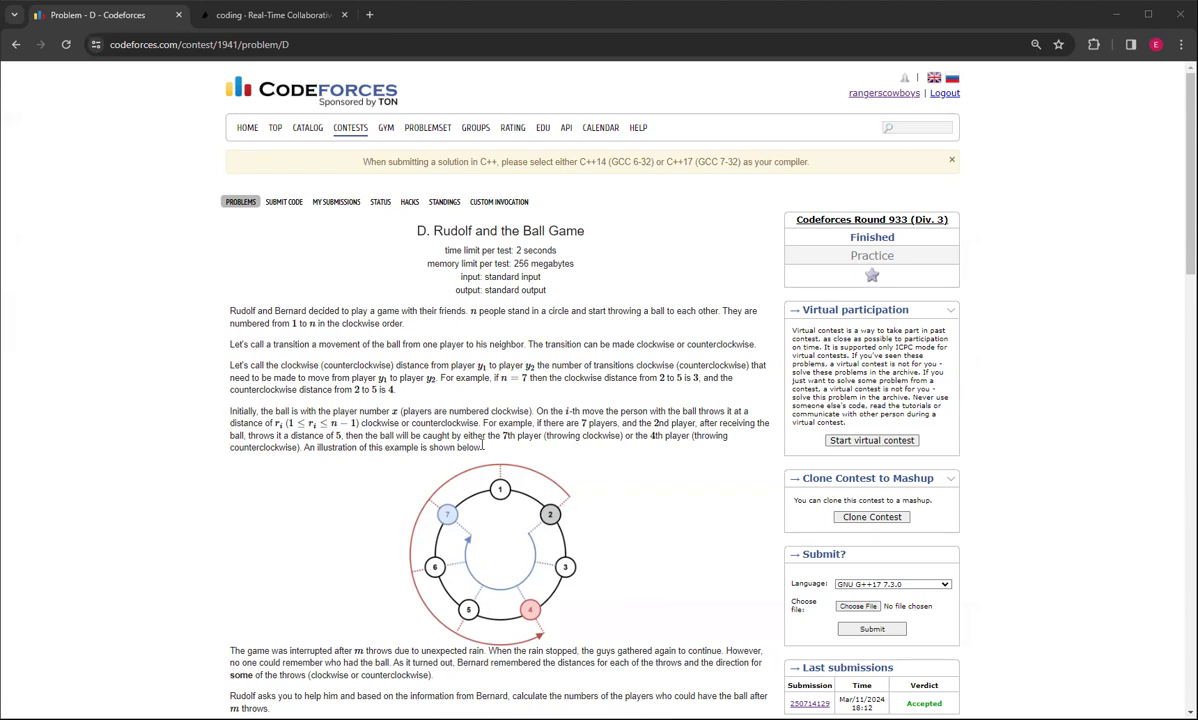
Step: Scroll down through the open page to review its content
scroll("down", 3)
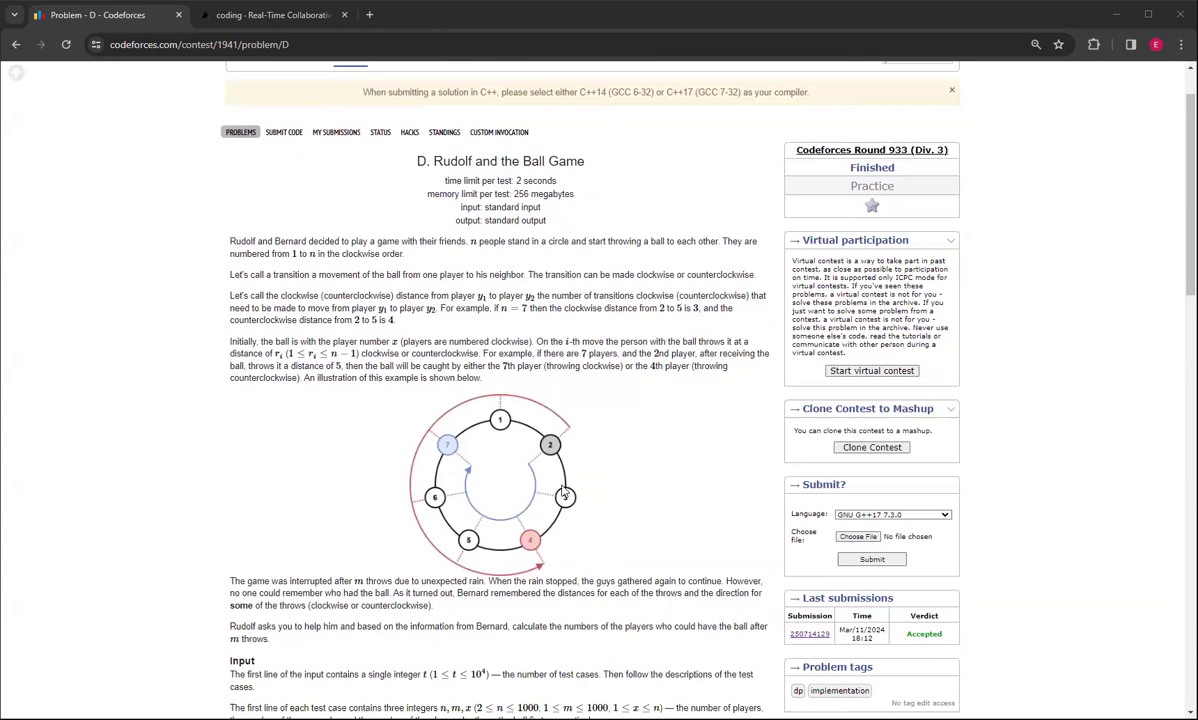
mouse_move(564, 490)
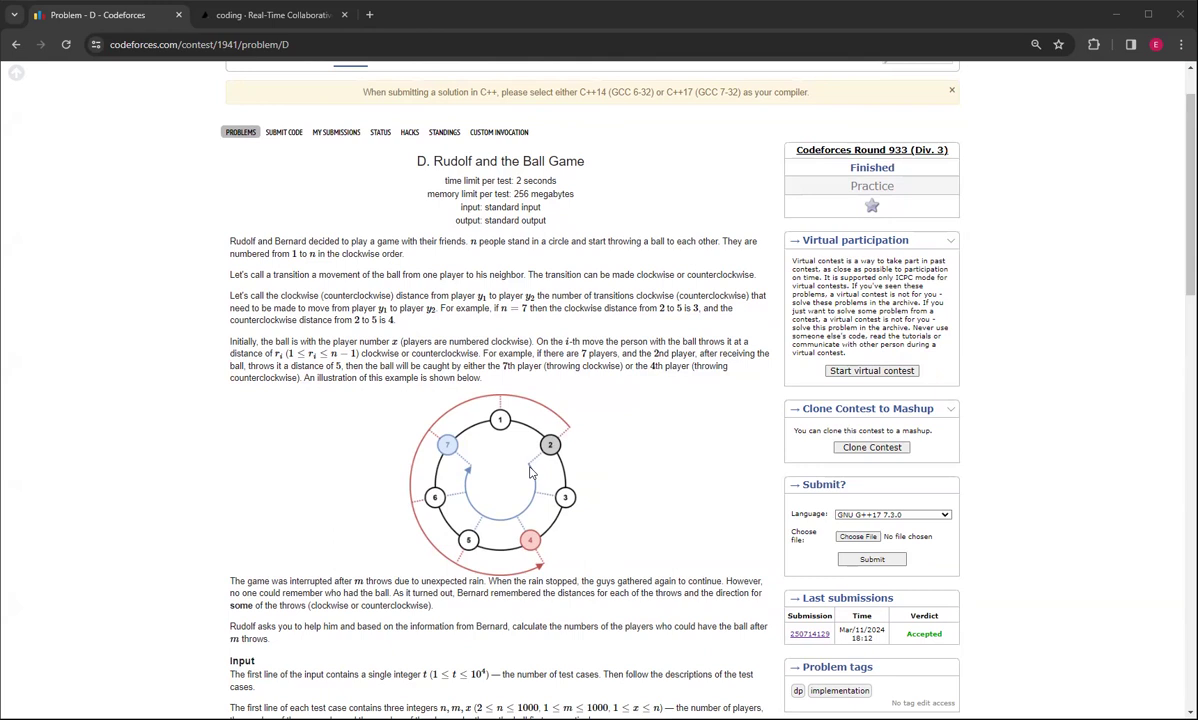
mouse_move(548, 445)
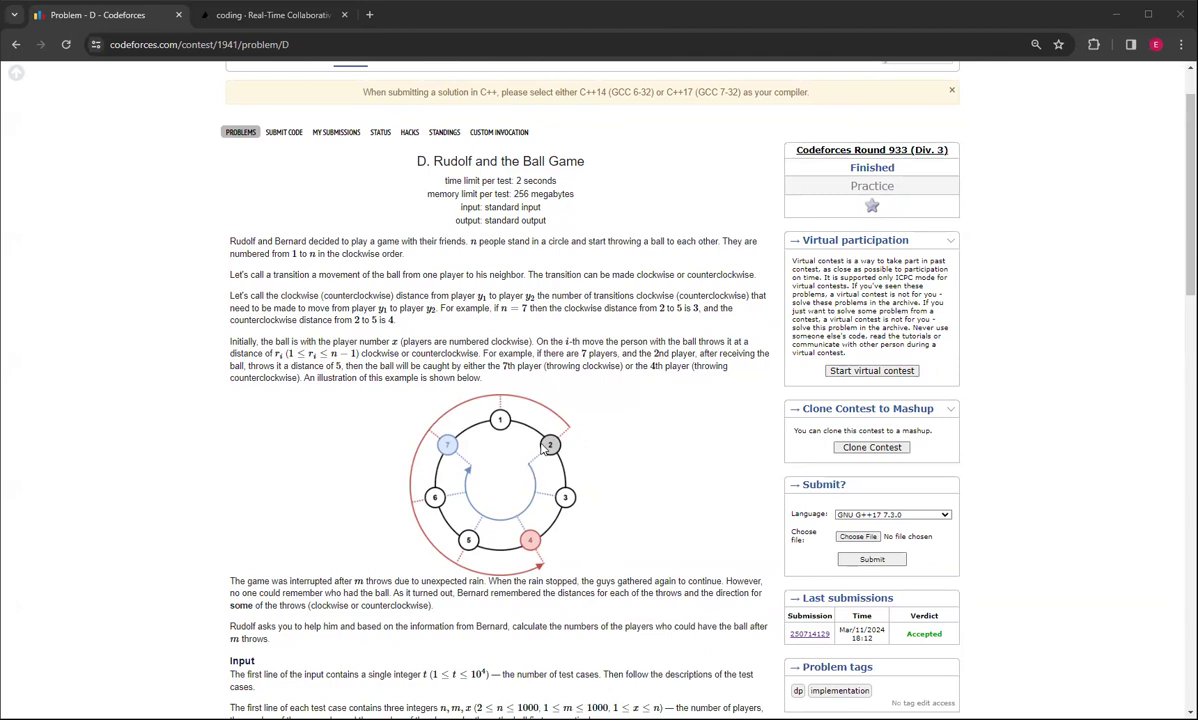
mouse_move(549, 444)
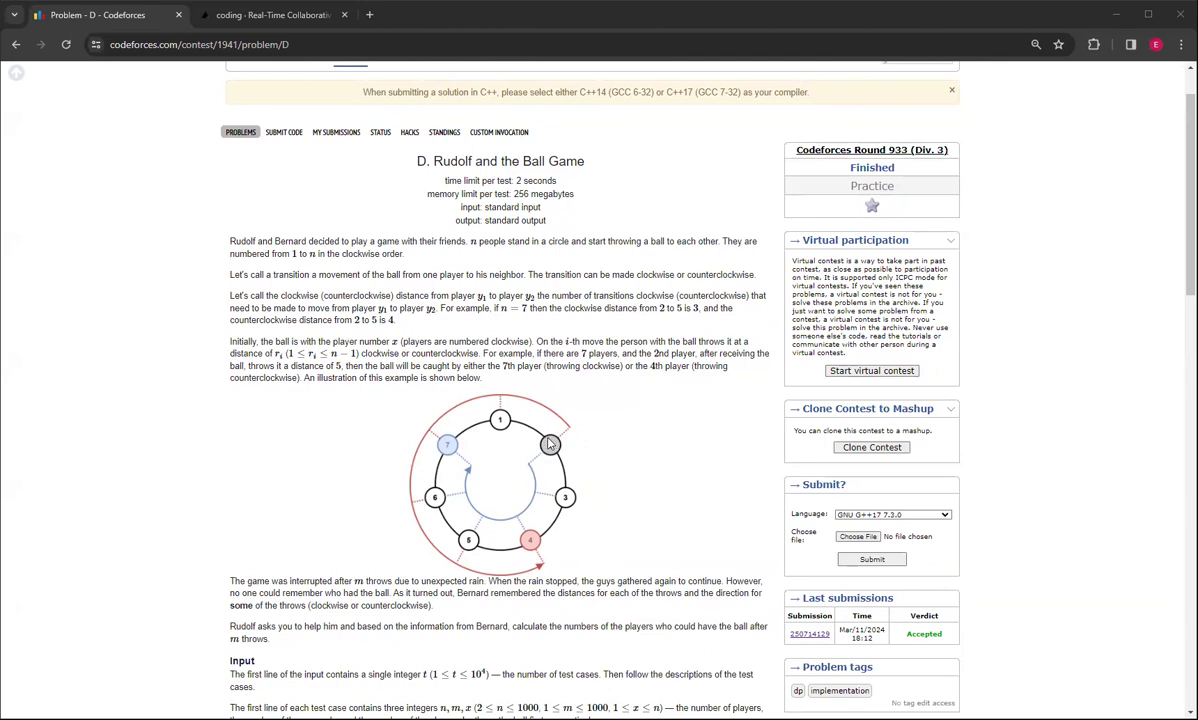
mouse_move(551, 447)
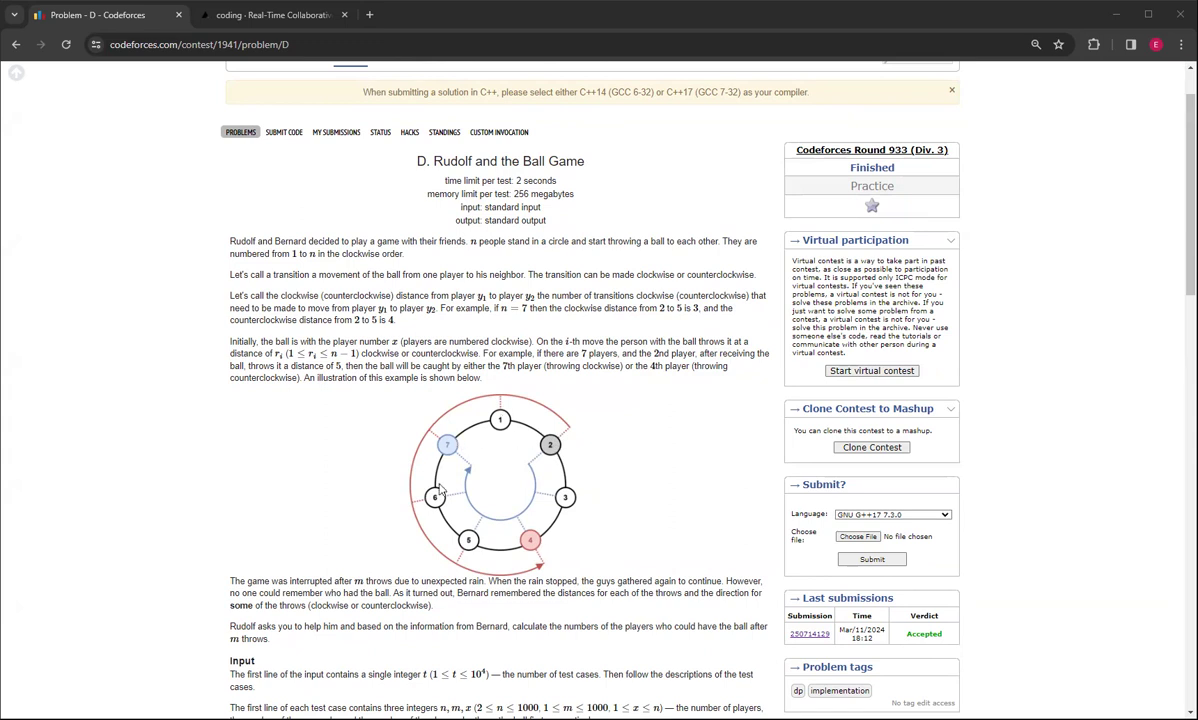
mouse_move(547, 527)
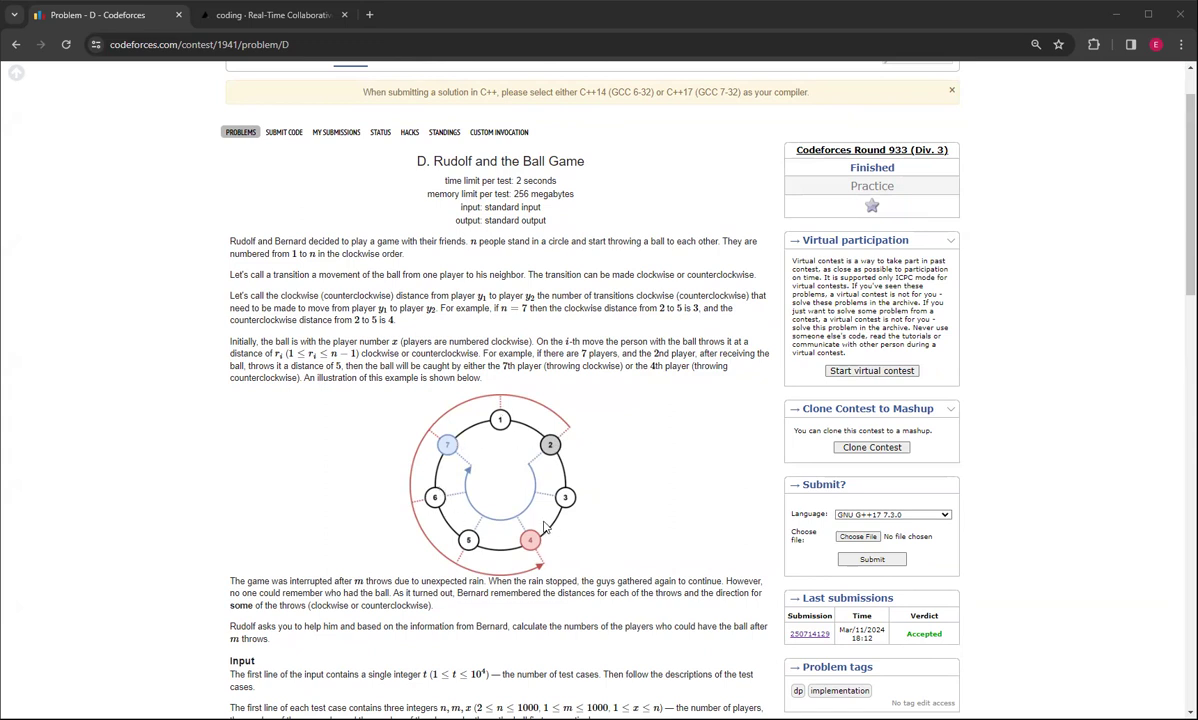
mouse_move(568, 496)
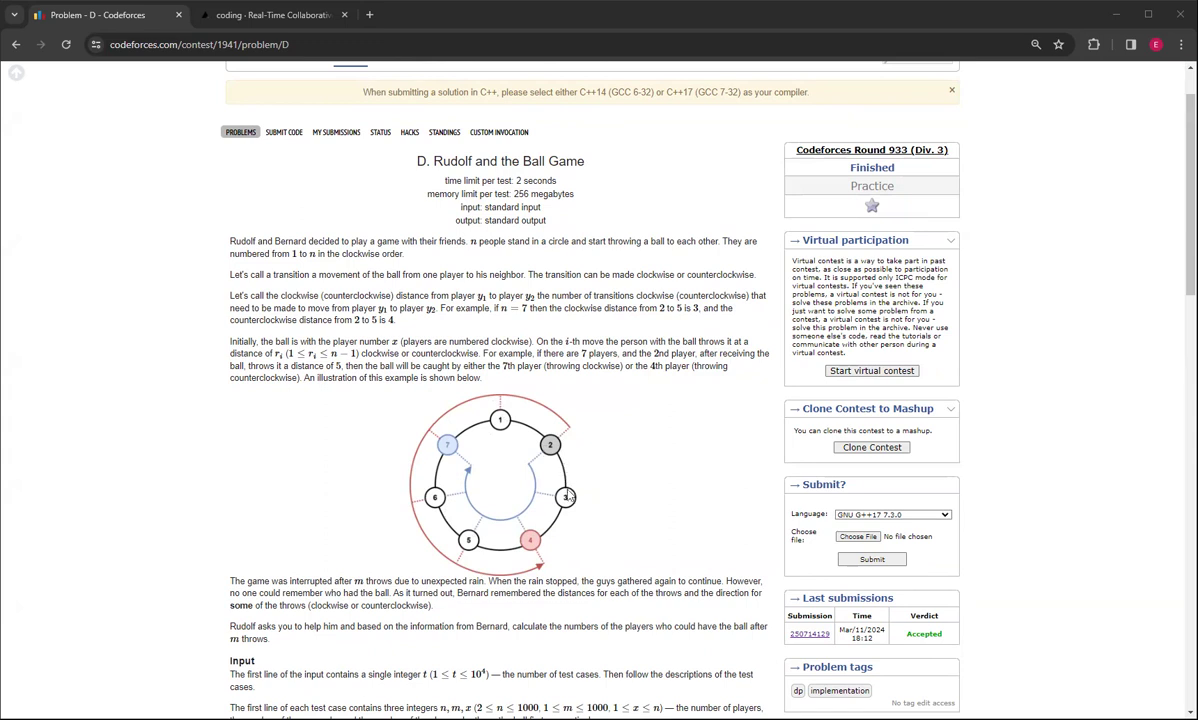
mouse_move(477, 435)
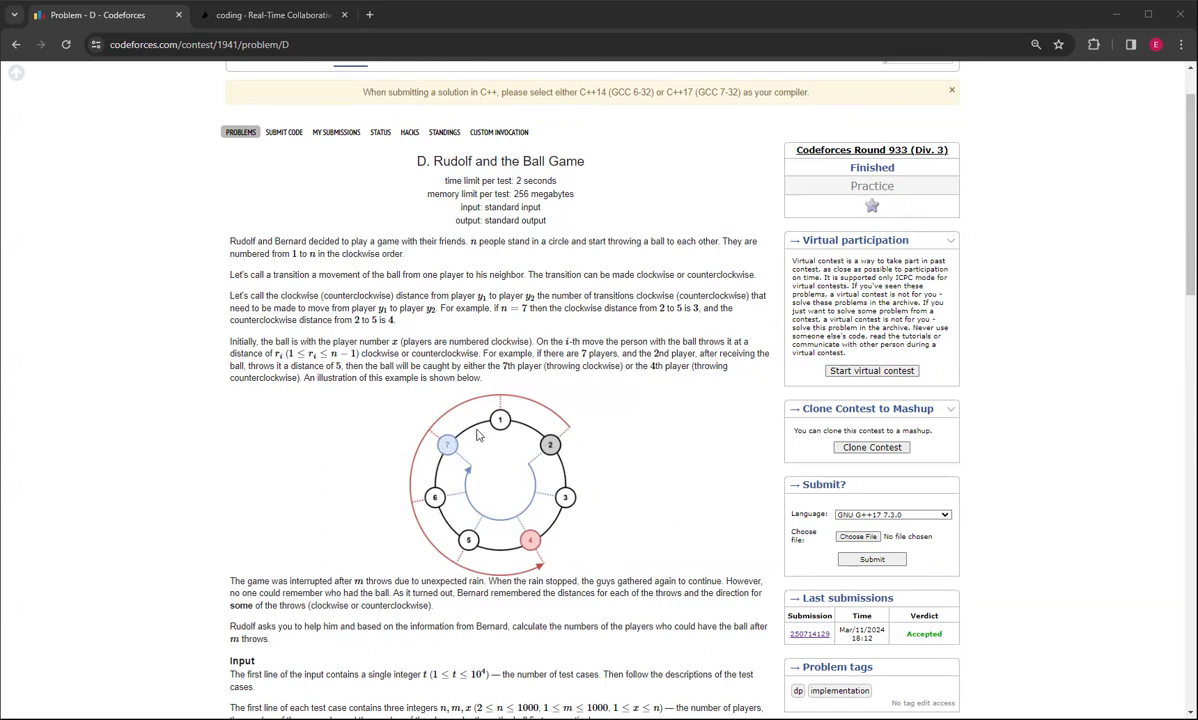
mouse_move(445, 460)
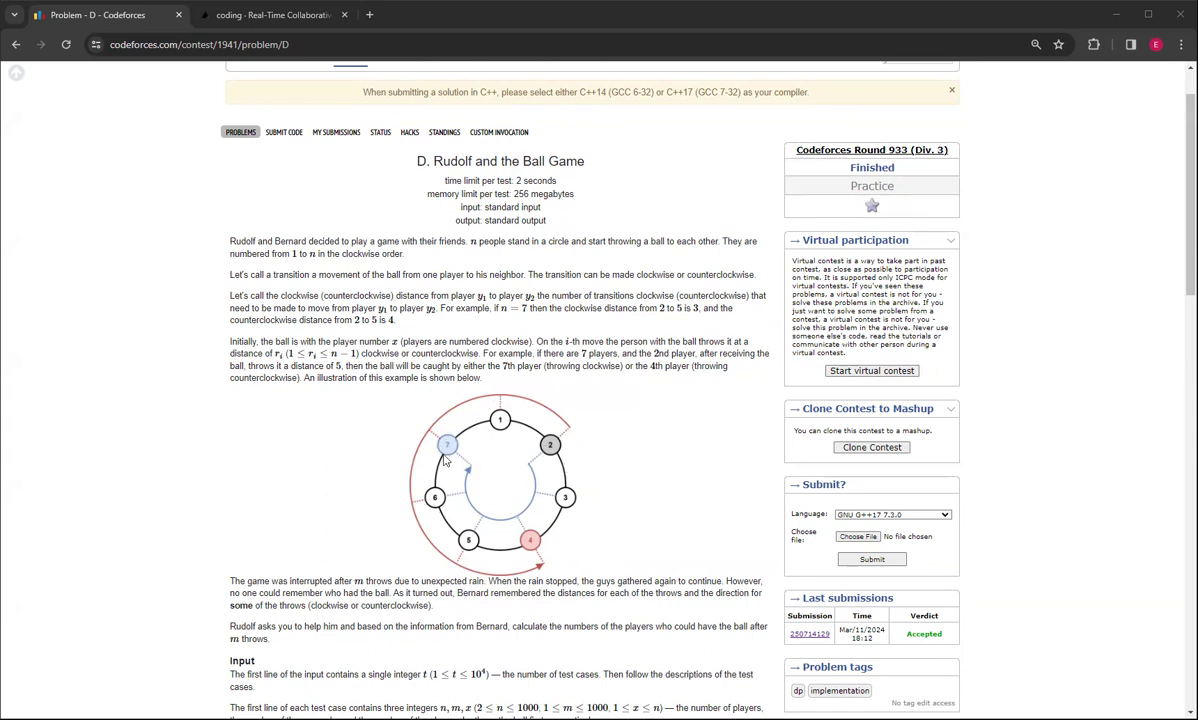
mouse_move(425, 500)
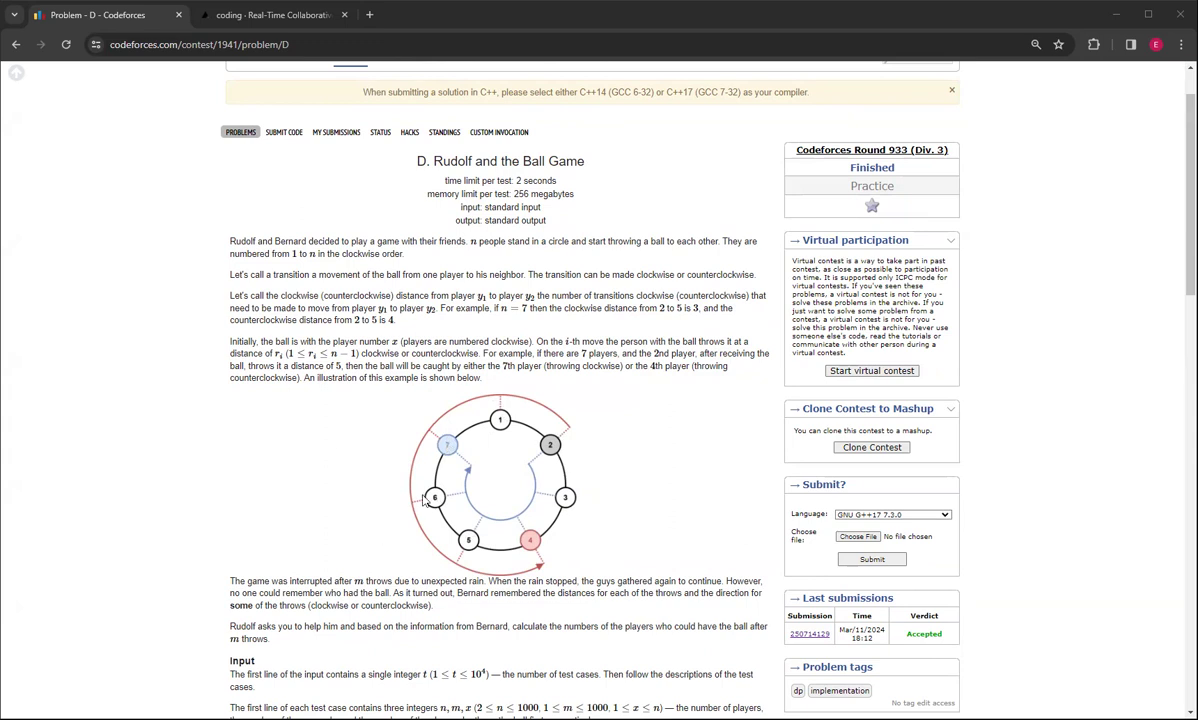
left_click(951, 89)
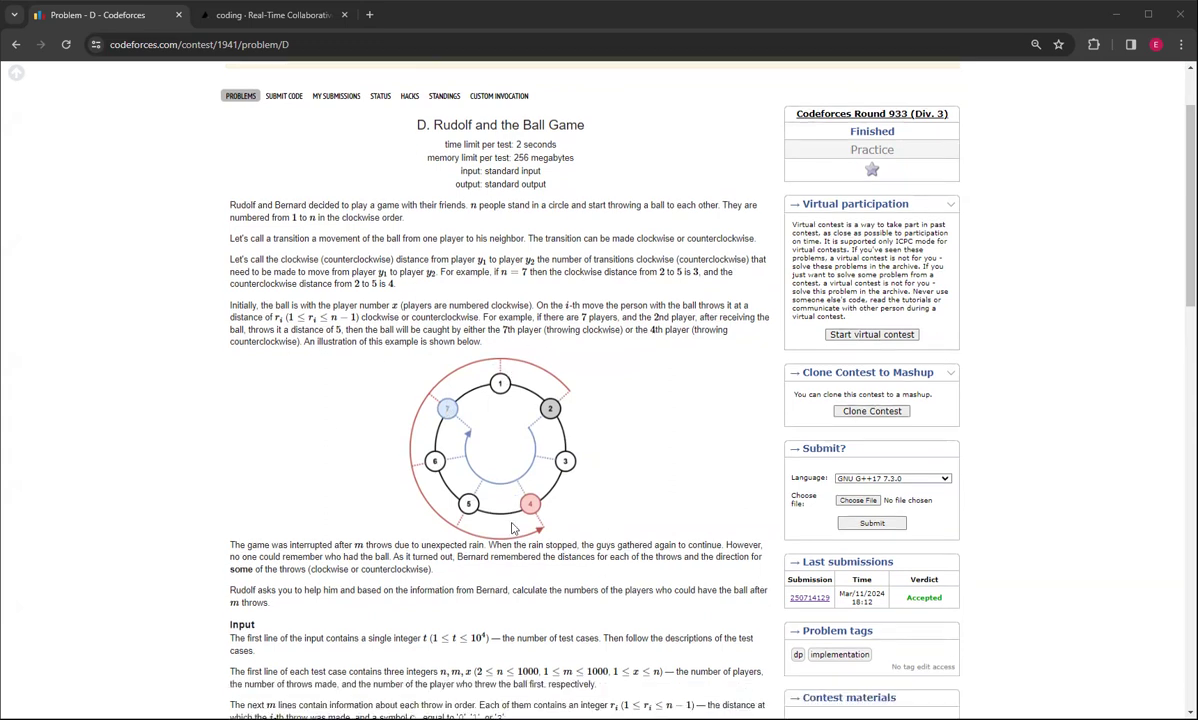
scroll("down", 3)
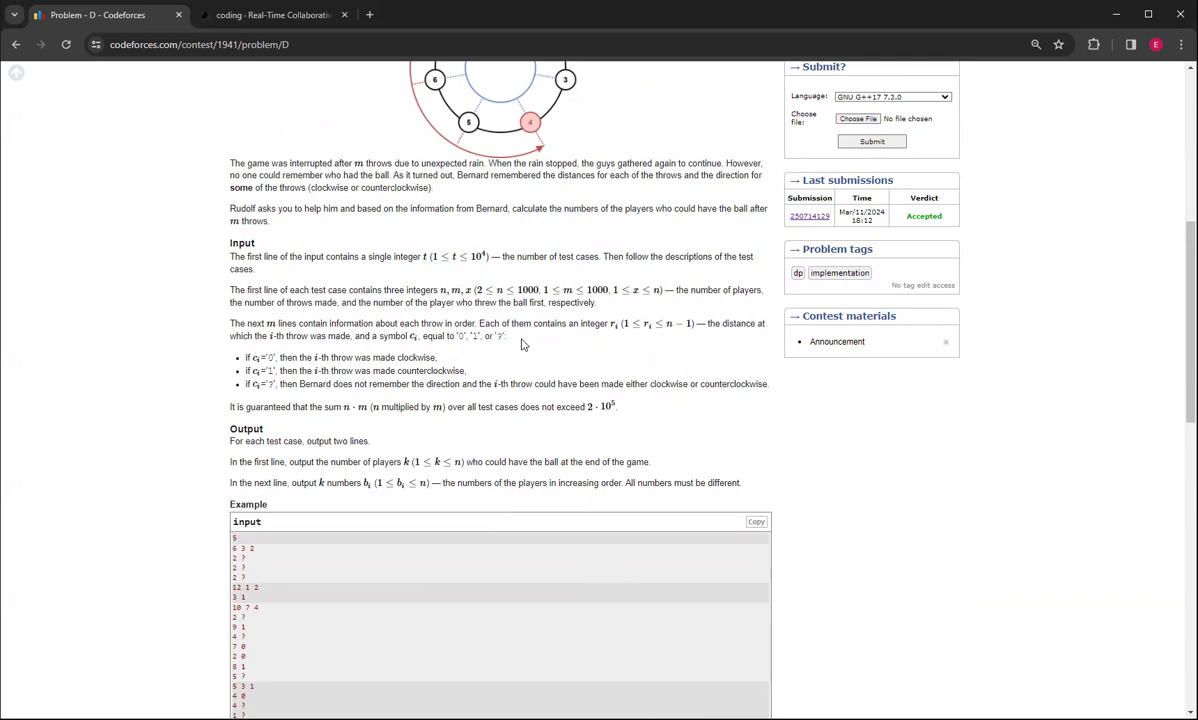
scroll("down", 3)
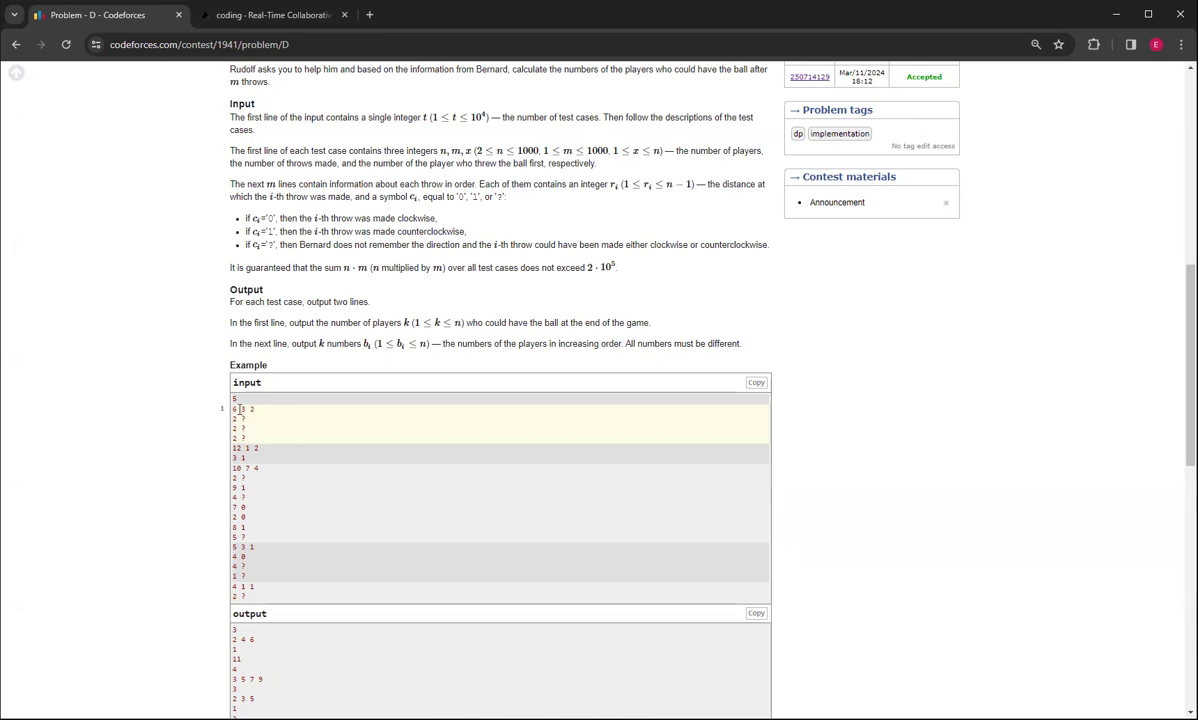
mouse_move(277, 417)
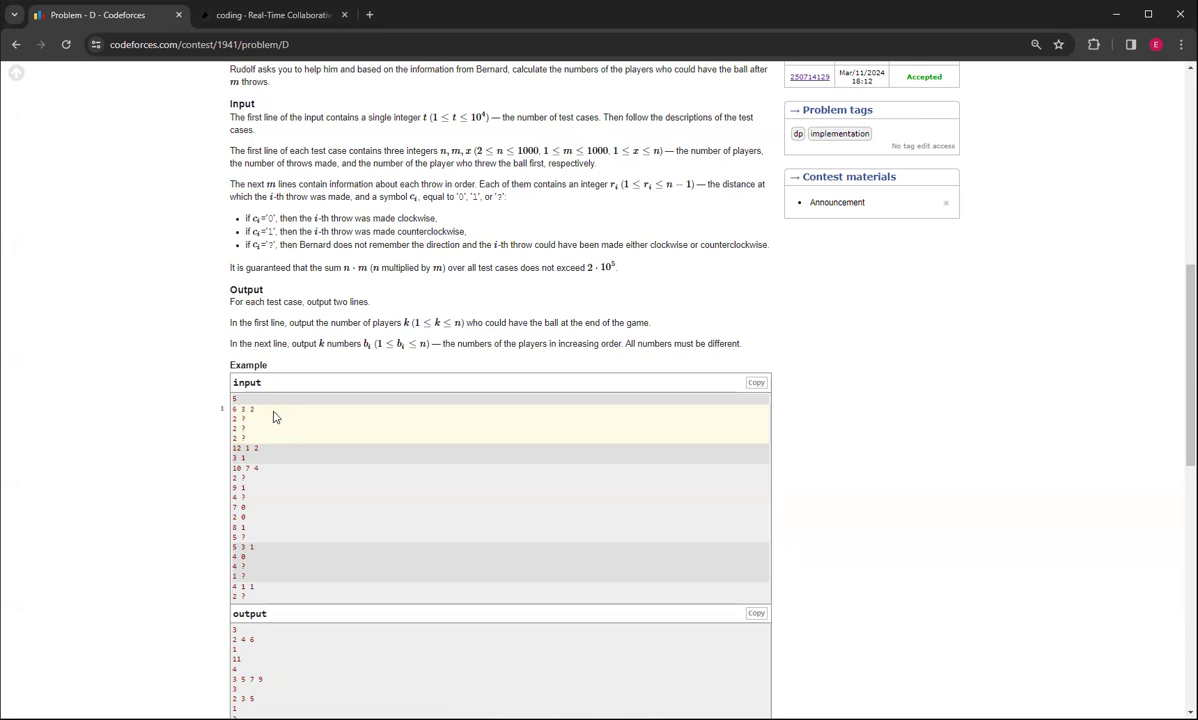
scroll("down", 3)
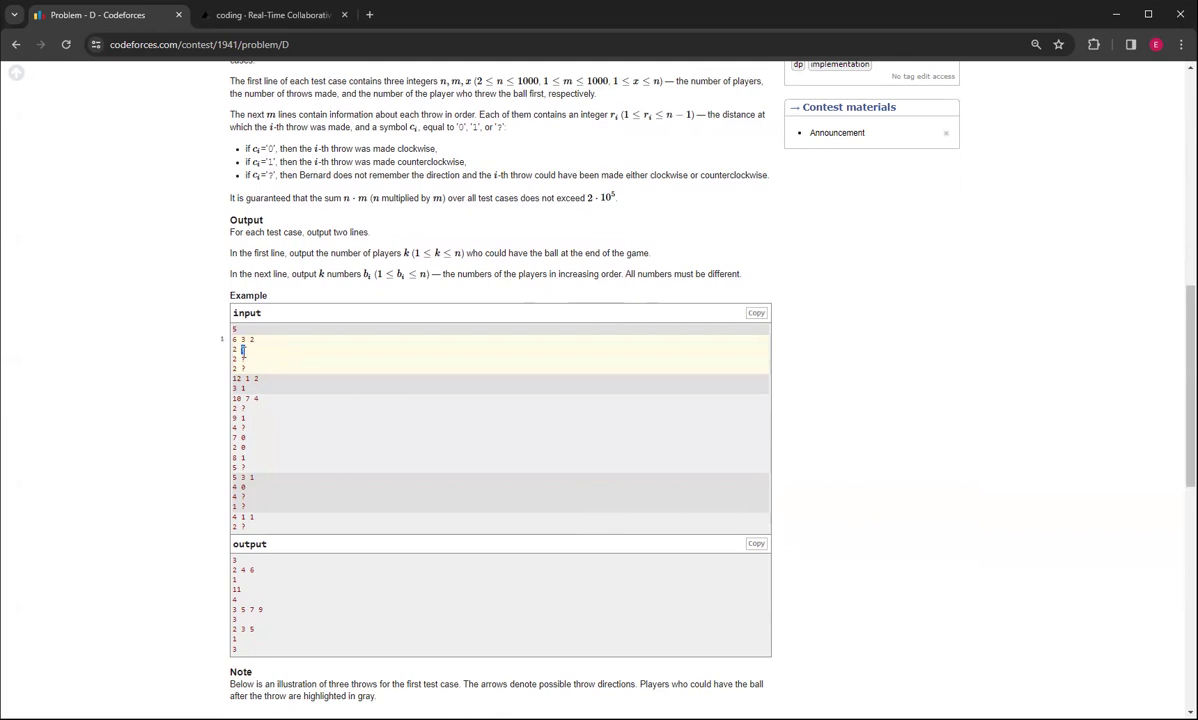
scroll("down", 3)
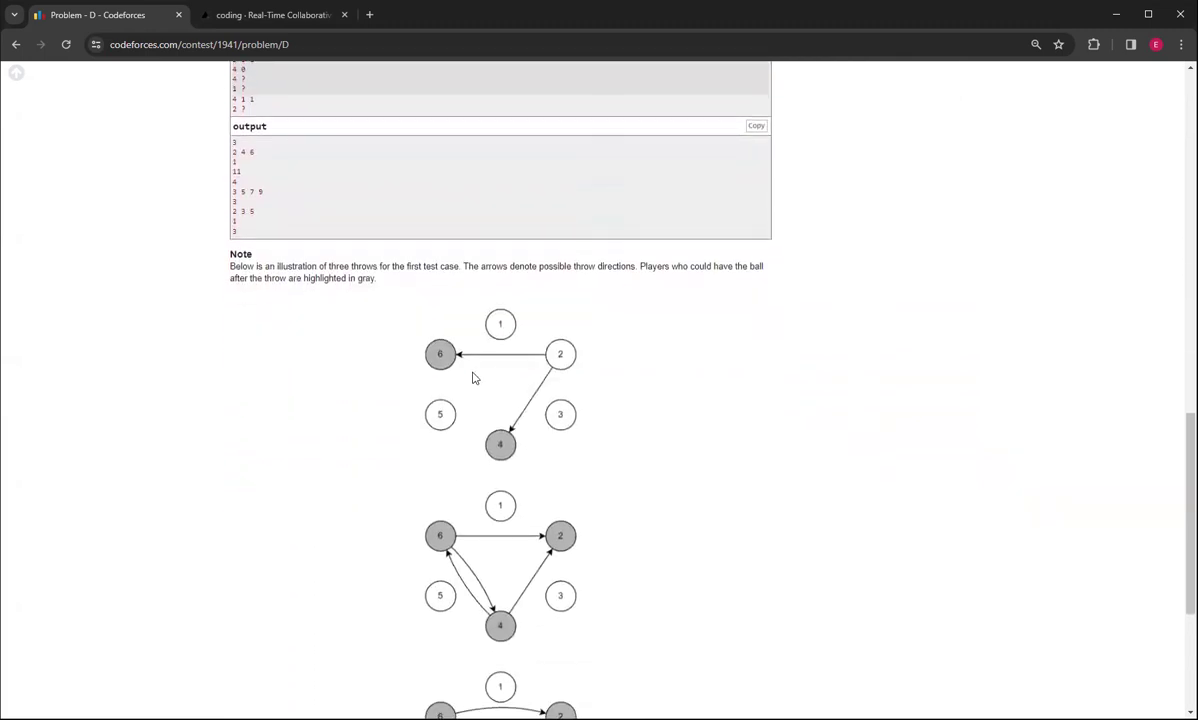
scroll("down", 3)
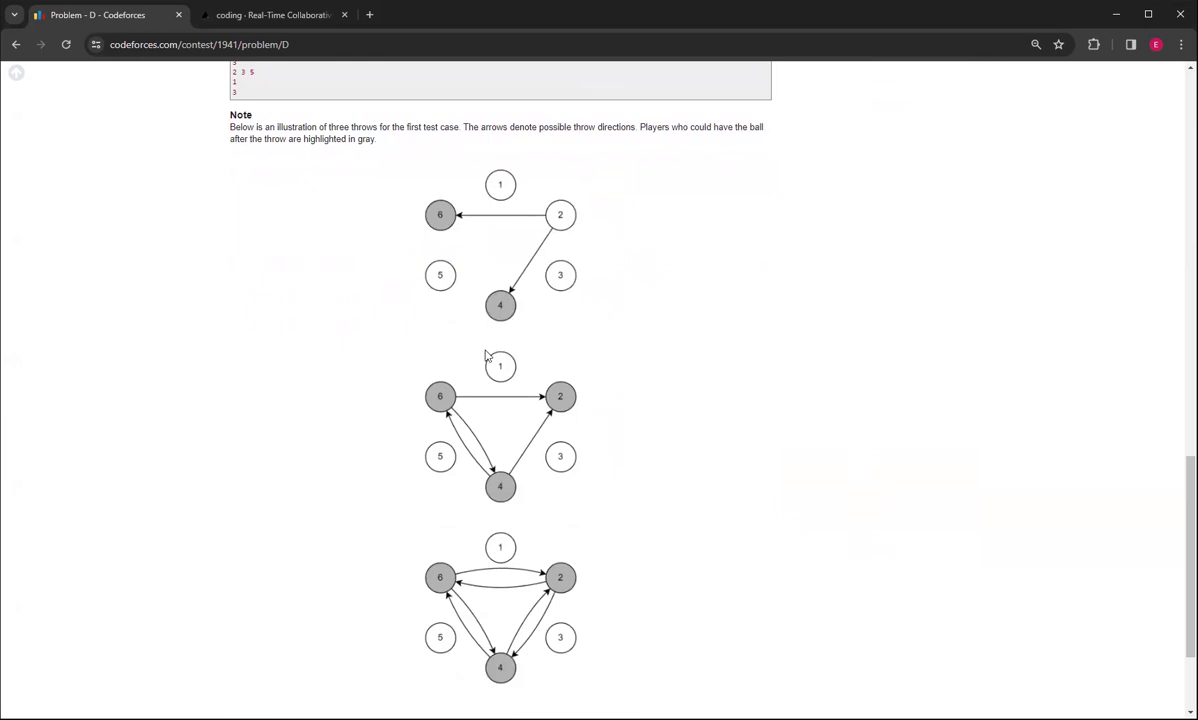
scroll("down", 3)
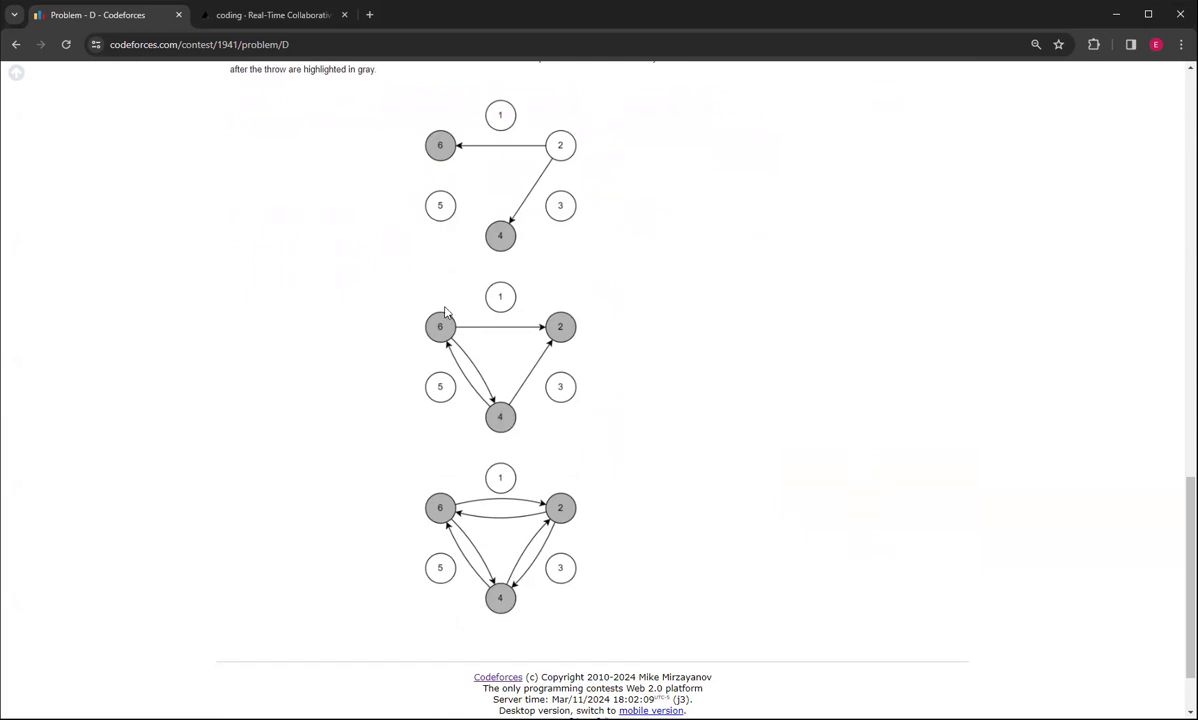
mouse_move(471, 479)
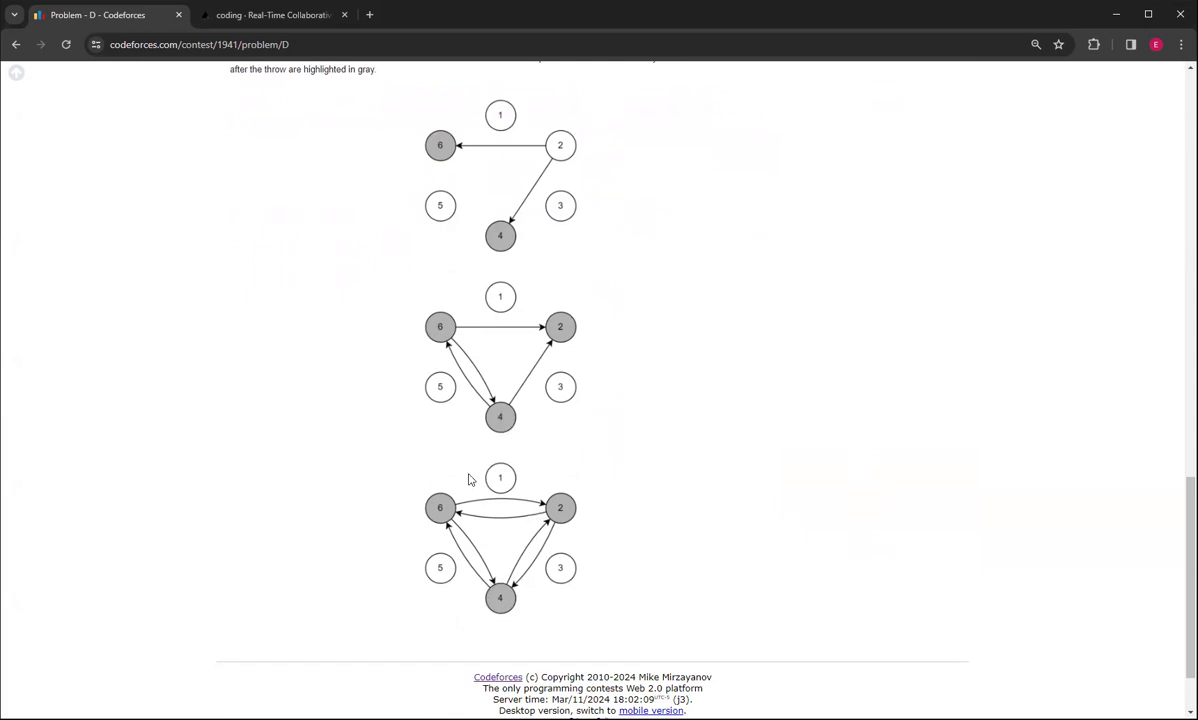
mouse_move(527, 265)
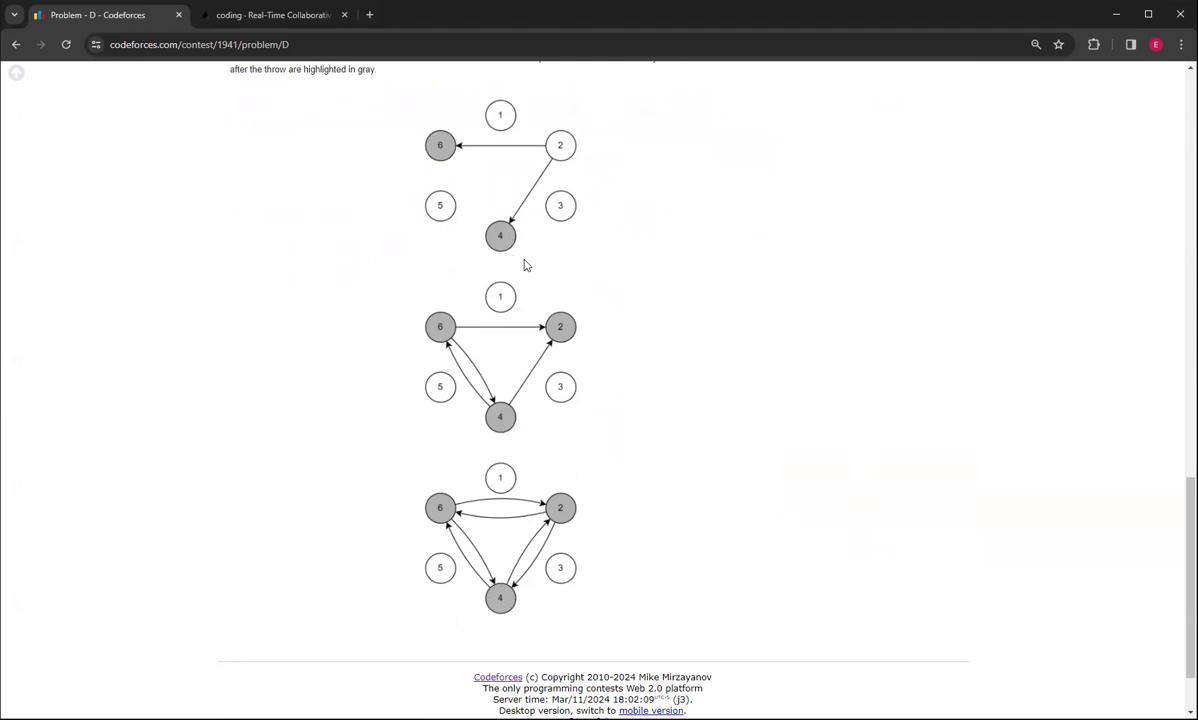
mouse_move(520, 478)
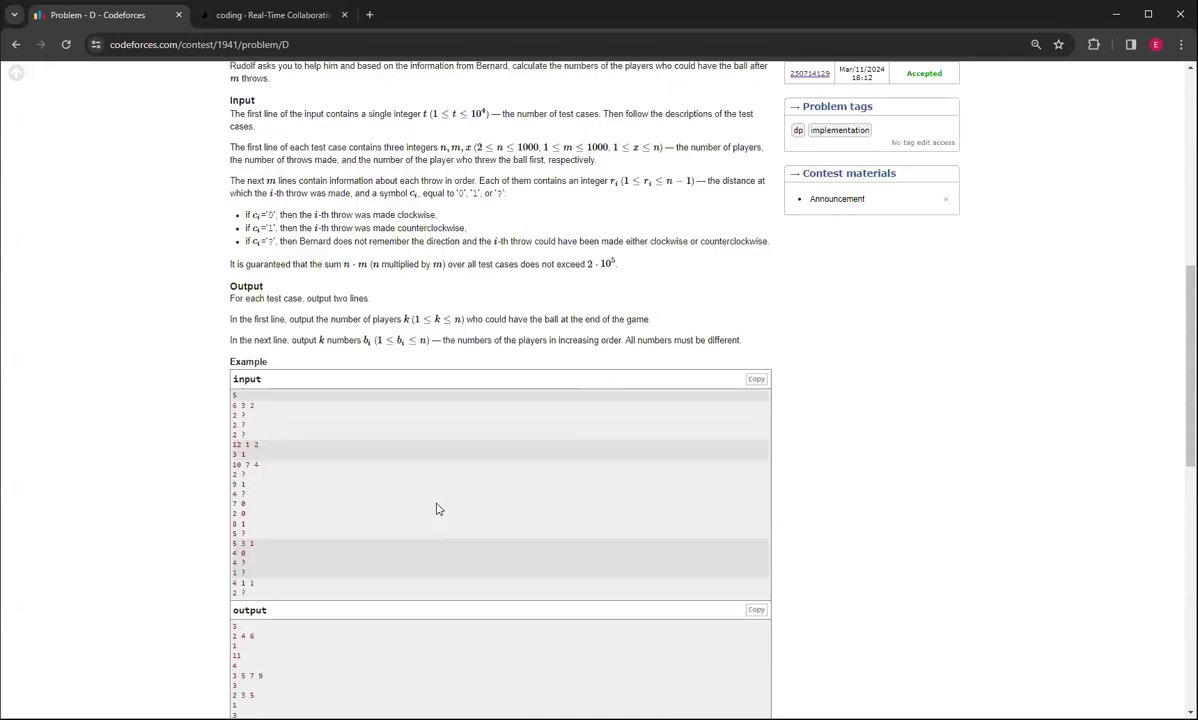
scroll("down", 3)
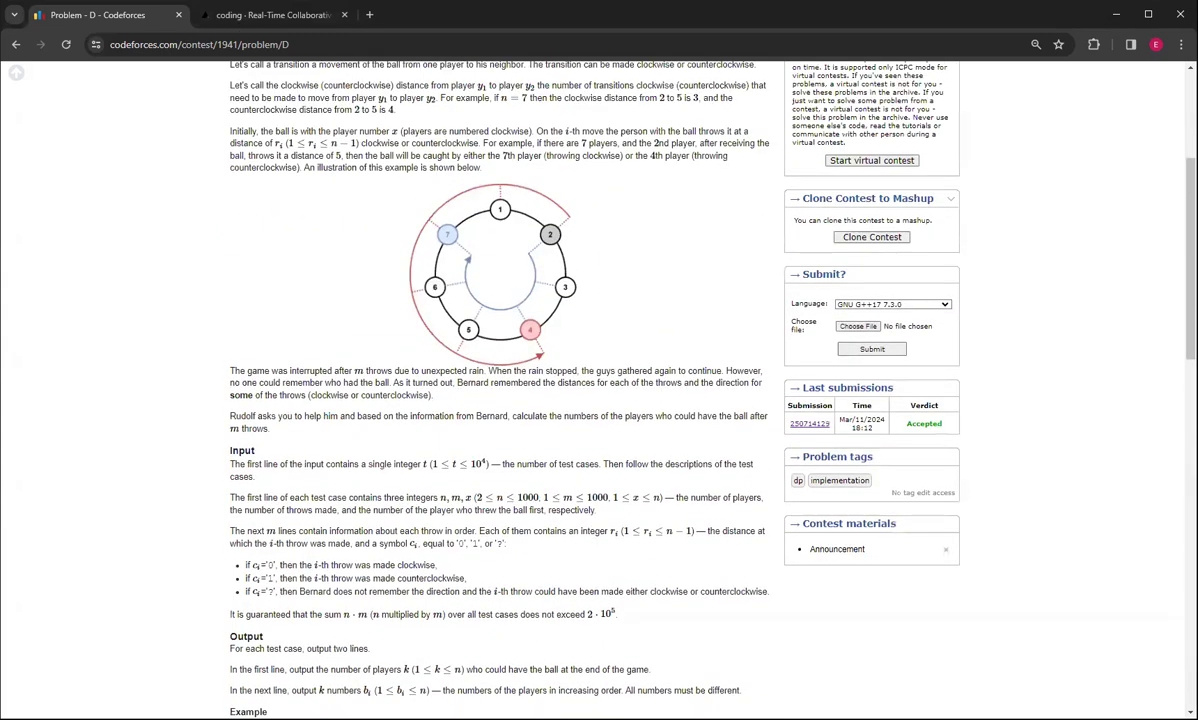
Step: Highlight the (j-y) expressions in the IDE solution, then return to the Codeforces problem page
left_click(272, 14)
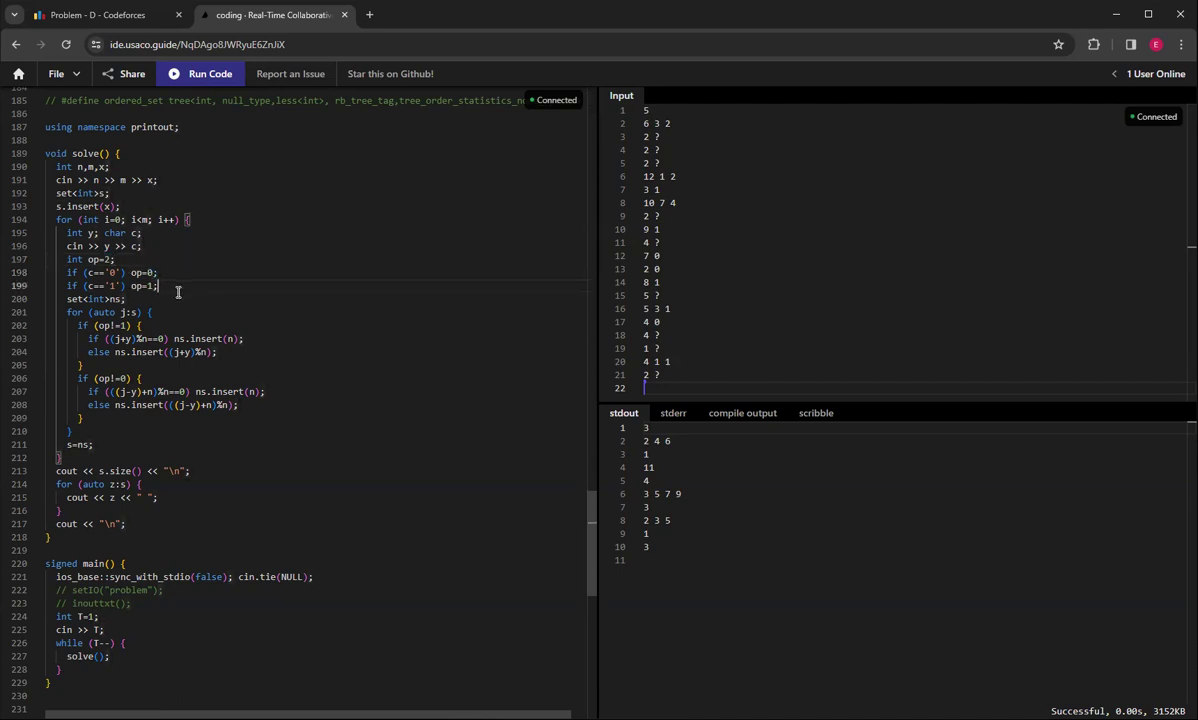
double_click(103, 299)
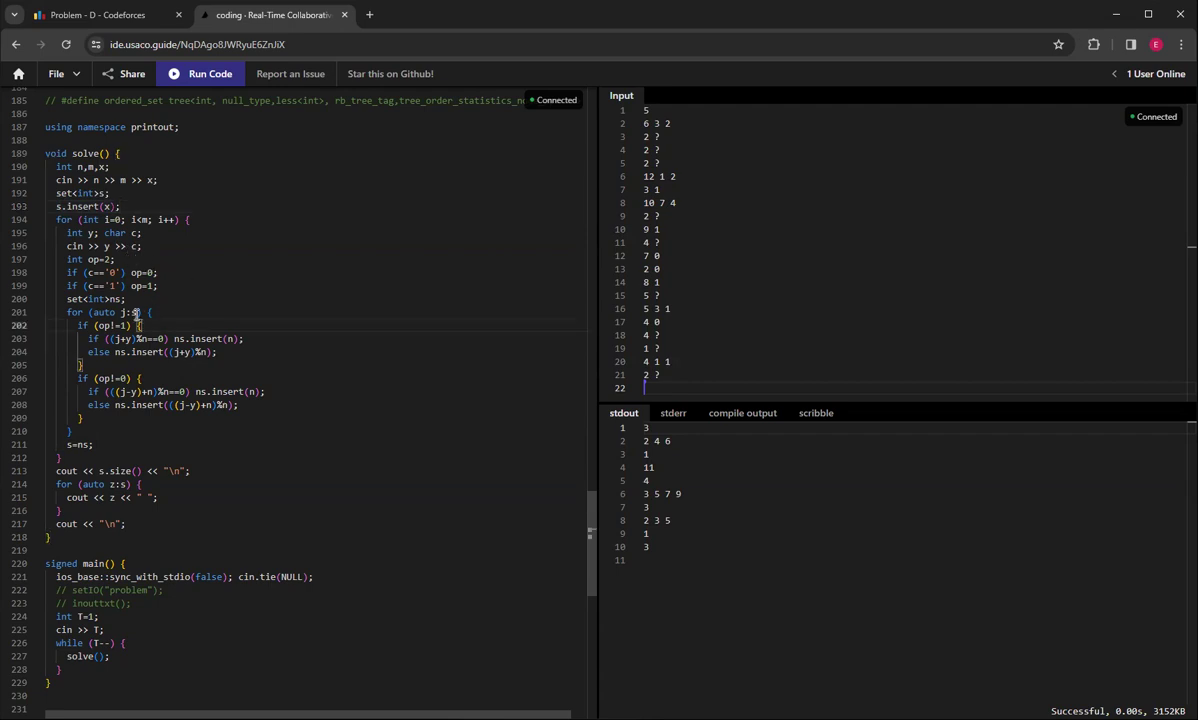
double_click(105, 325)
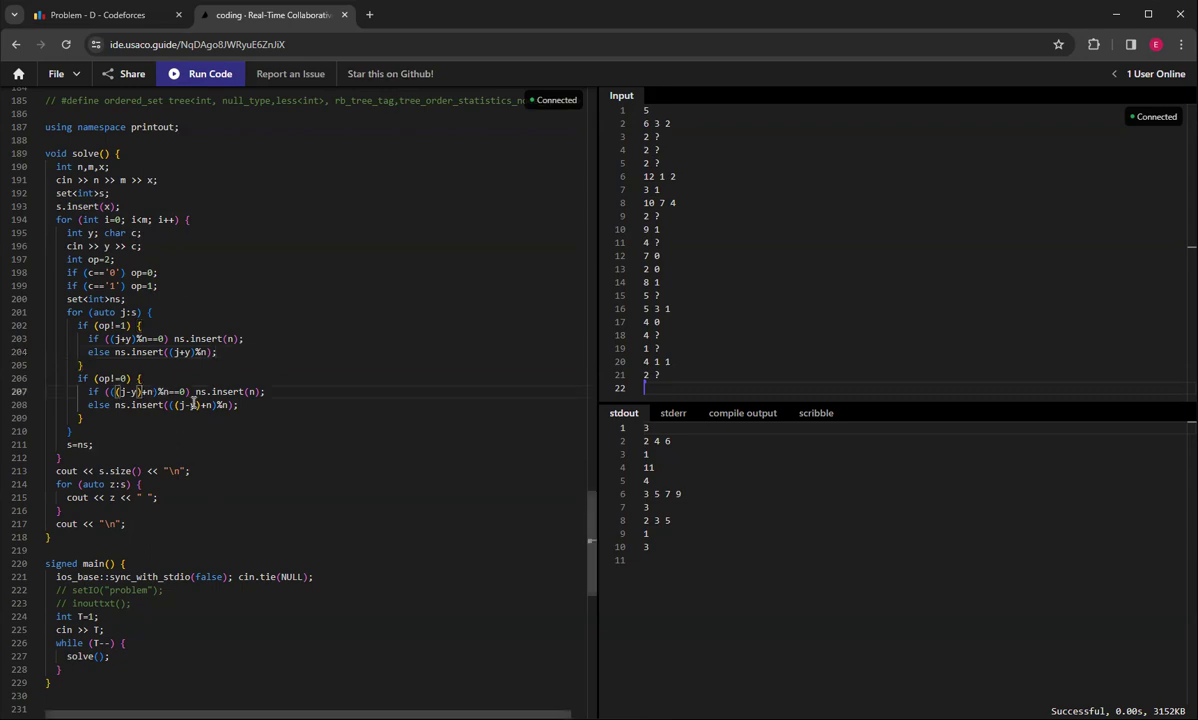
double_click(195, 405)
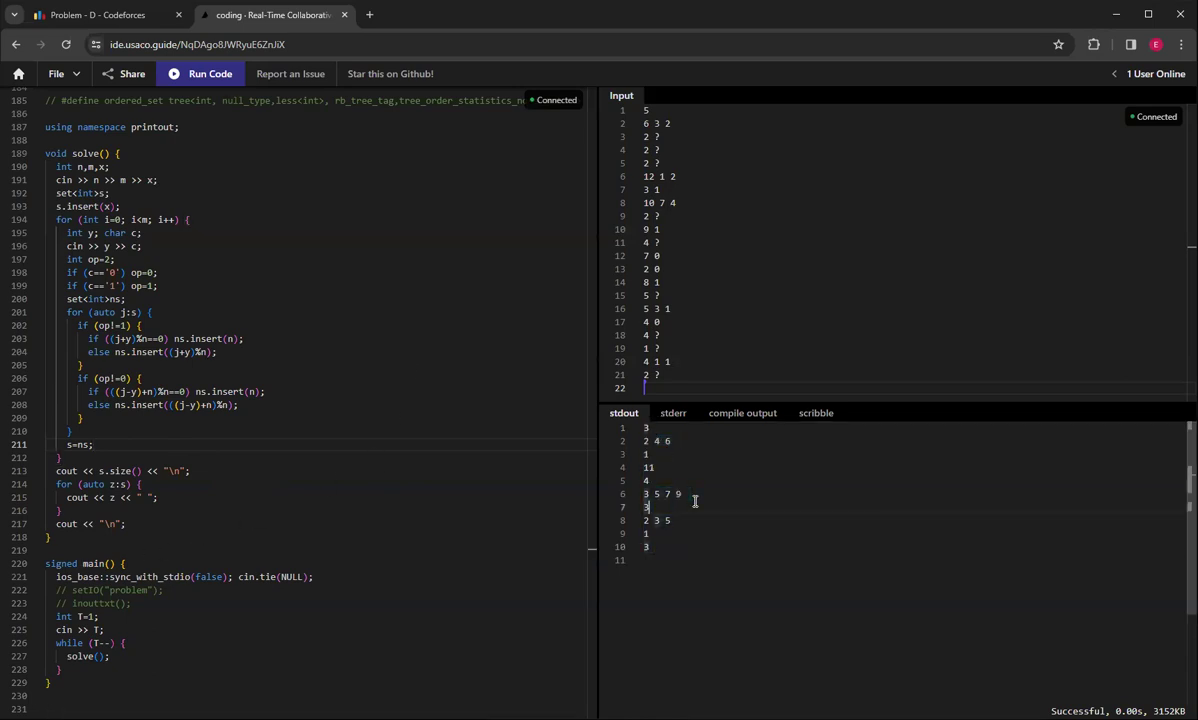
left_click(90, 14)
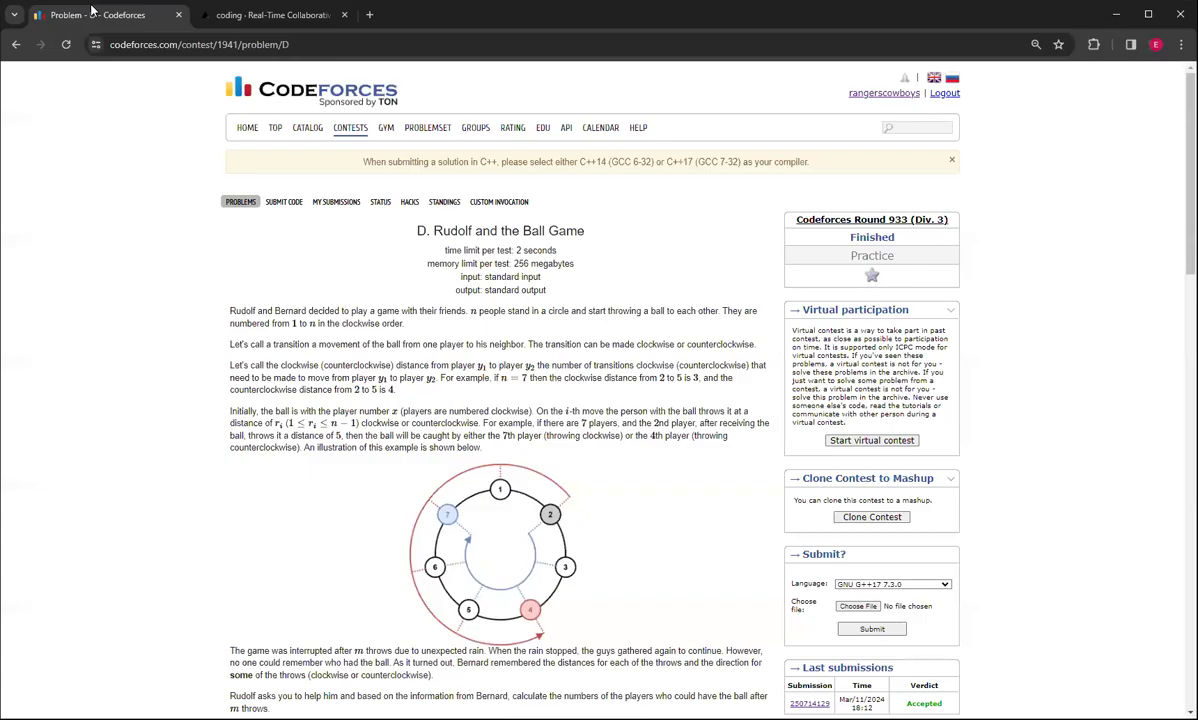
scroll("down", 3)
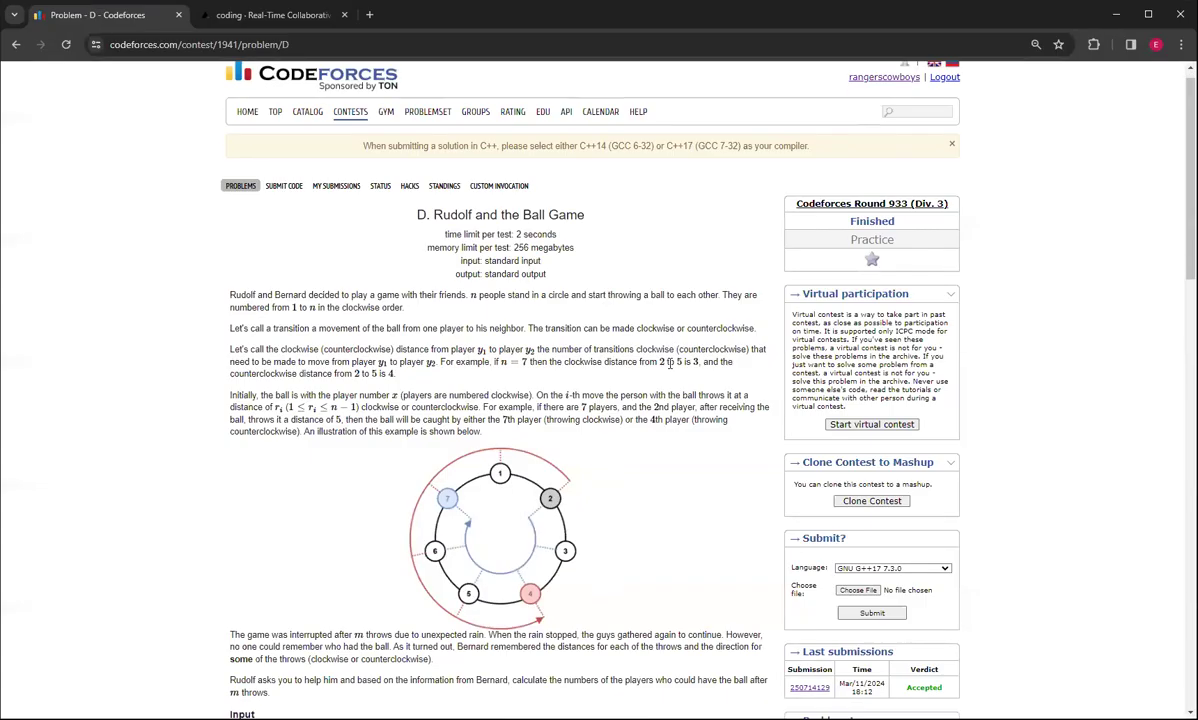
scroll("down", 3)
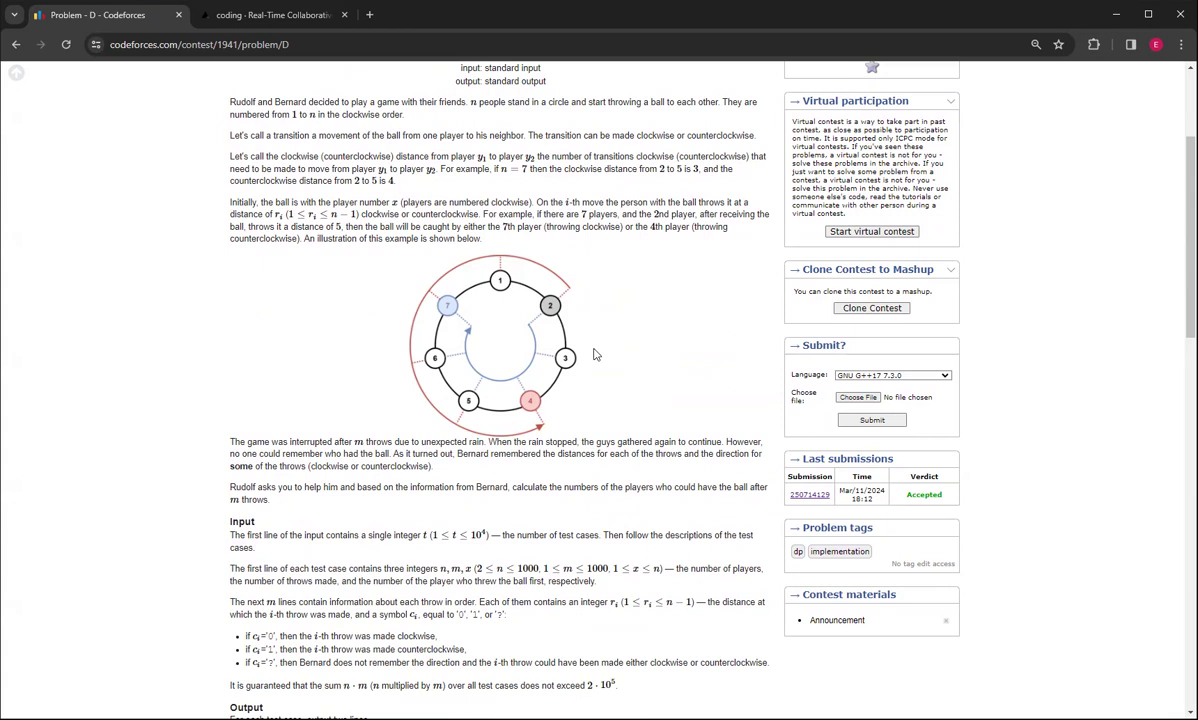
scroll("up", 3)
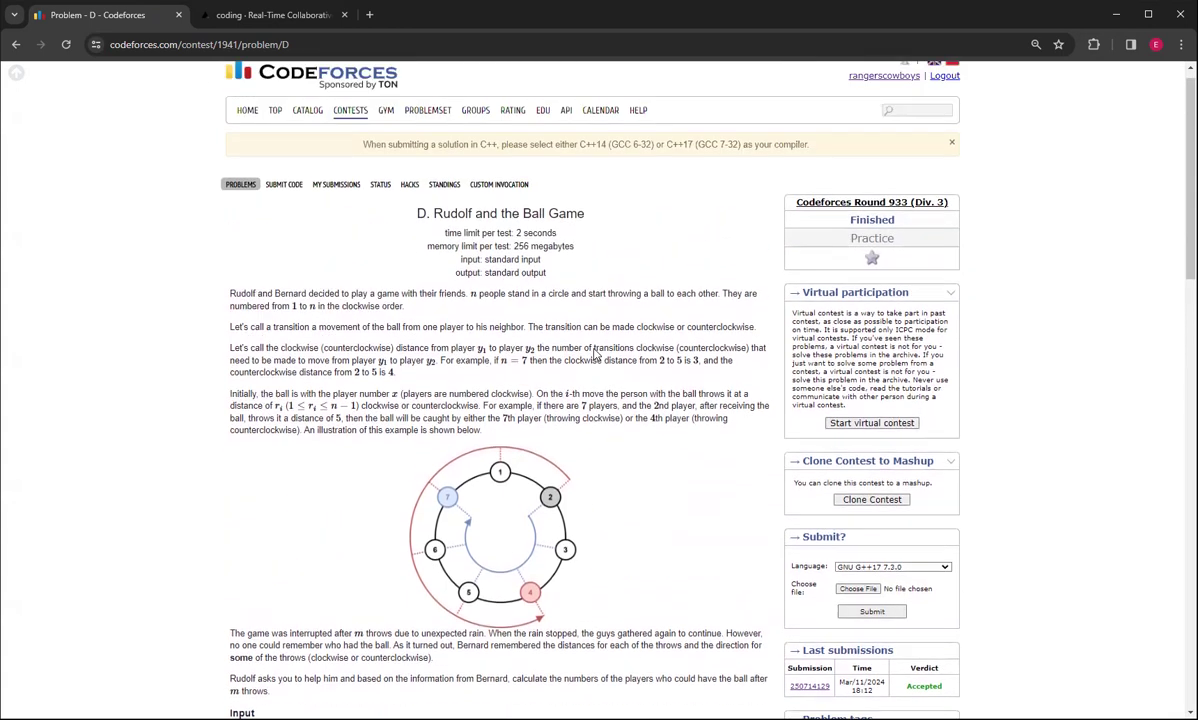